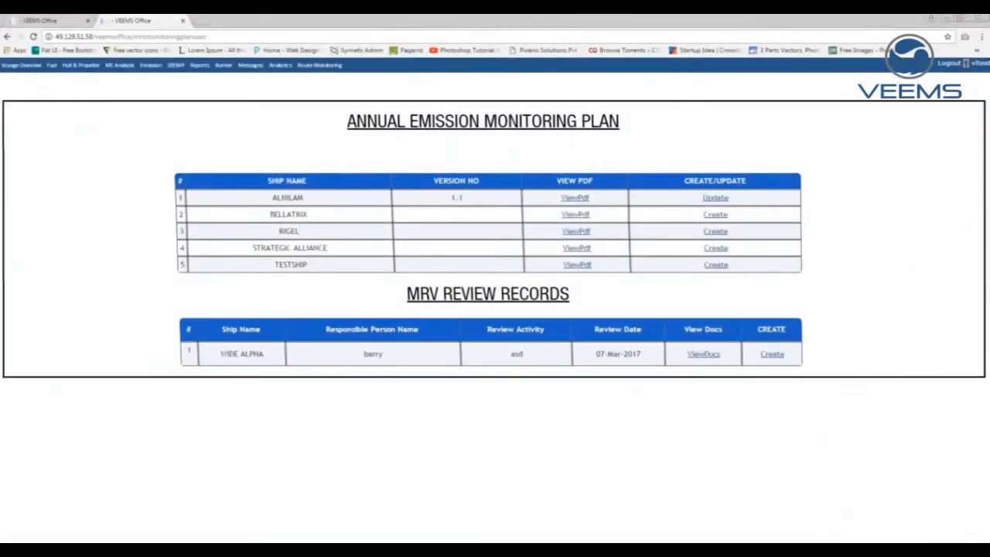
Open ALNILAM's annual emission monitoring plan and expand the revision record sheet and basic data.
left_click(714, 198)
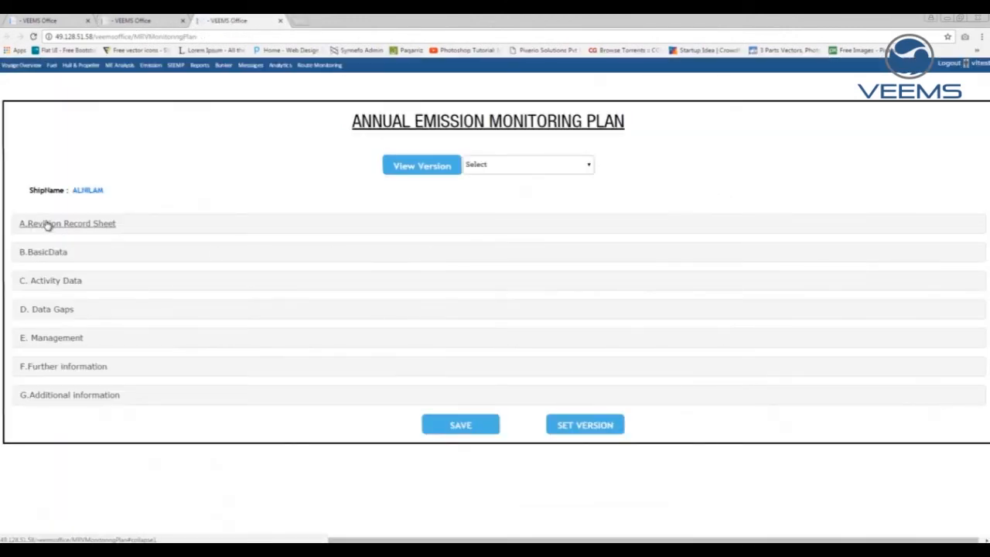
left_click(68, 222)
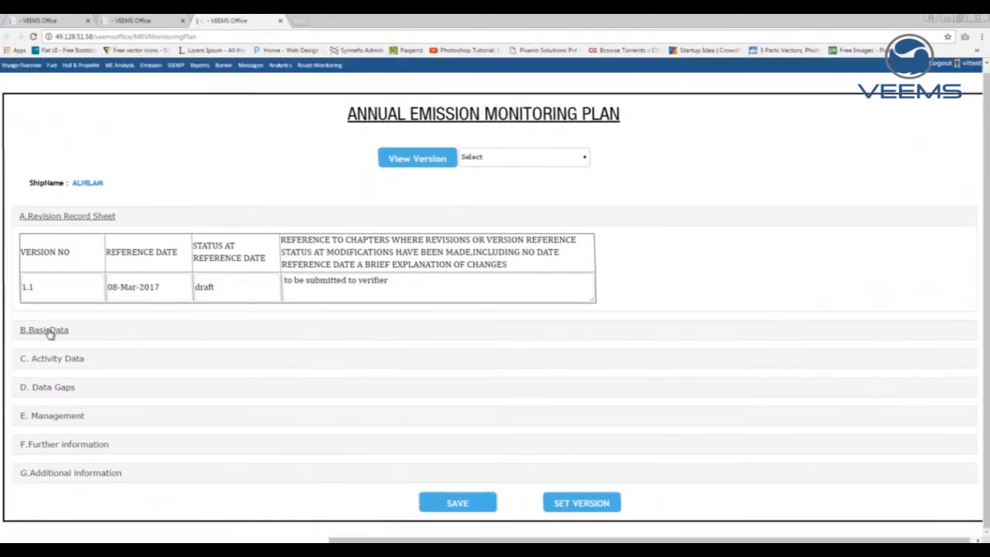
left_click(43, 330)
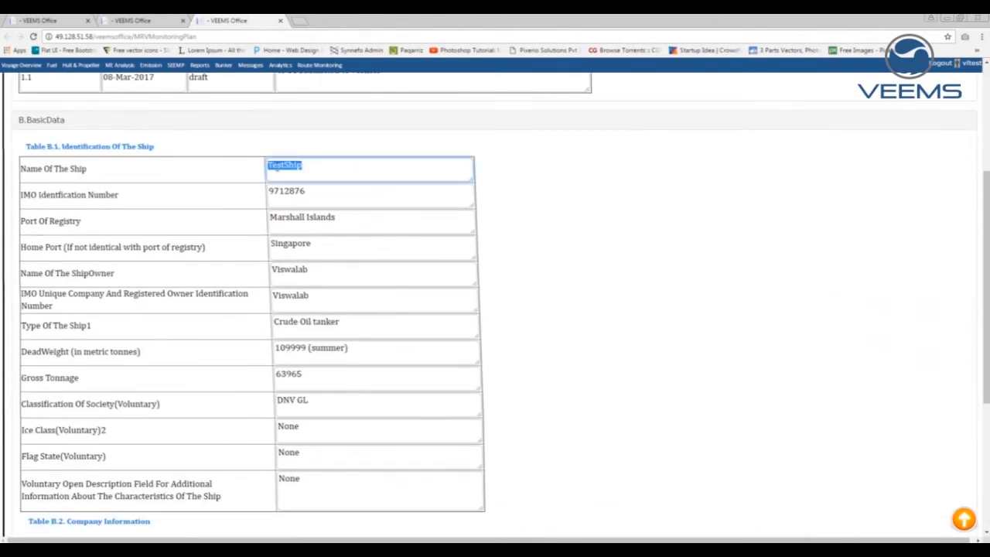
scroll("down", 3)
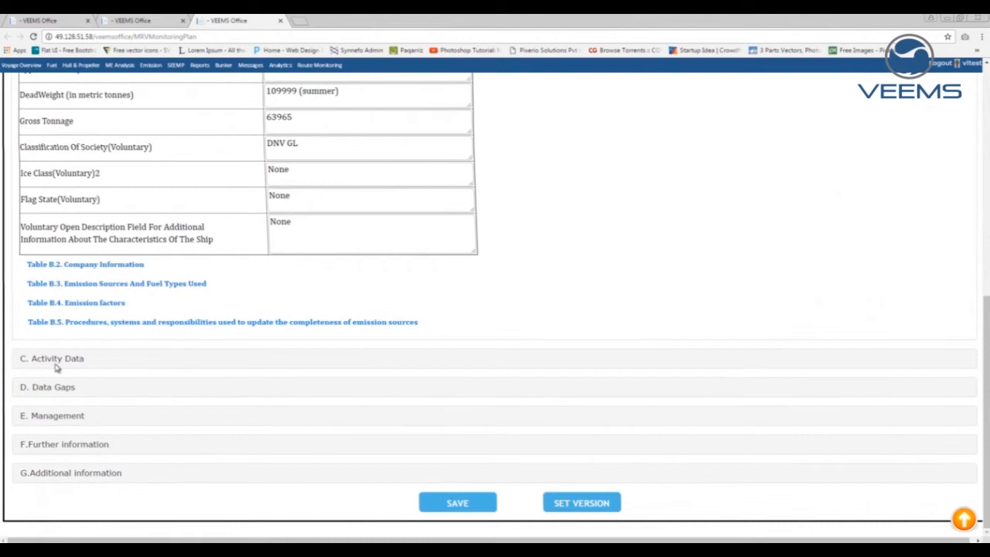
Expand the activity data and data gaps sections of the monitoring plan.
left_click(51, 359)
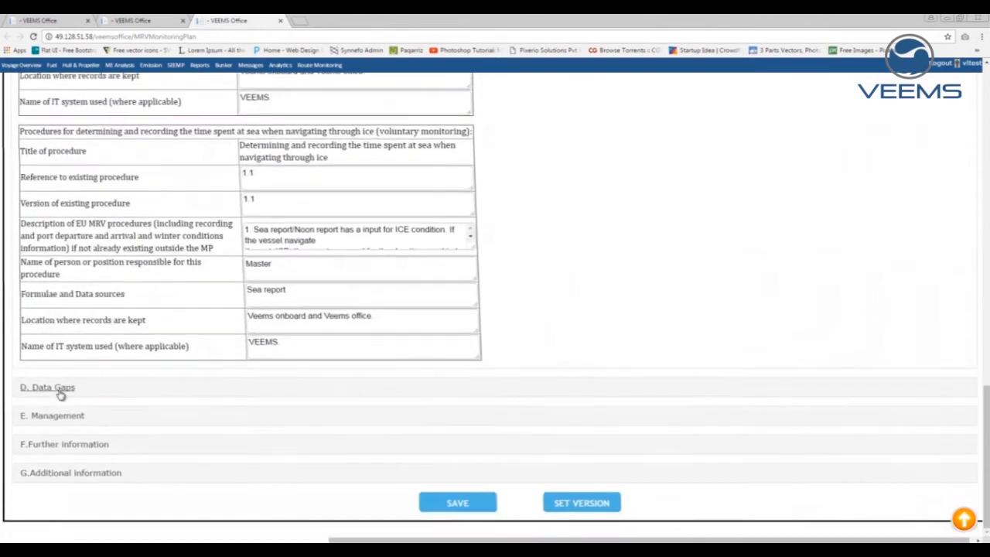
left_click(47, 386)
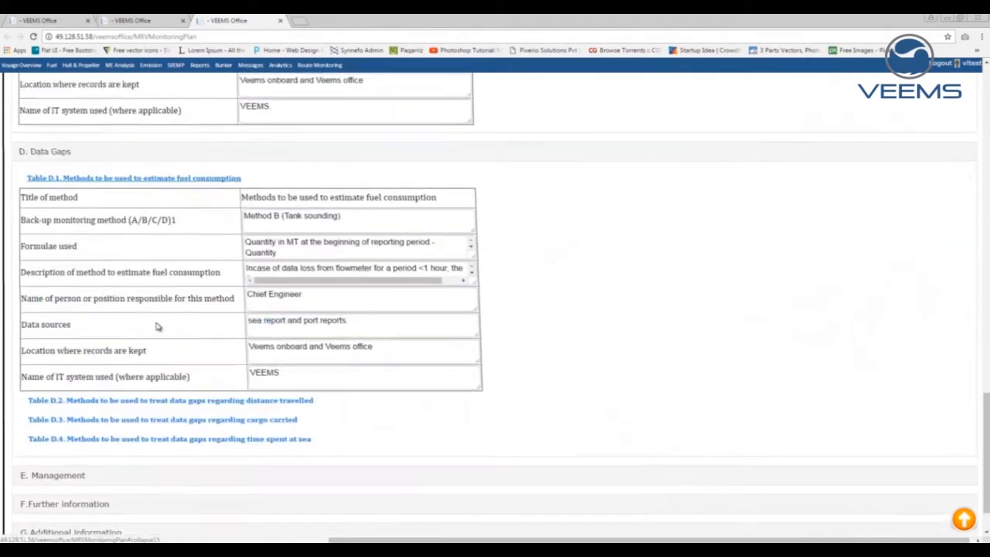
scroll("down", 3)
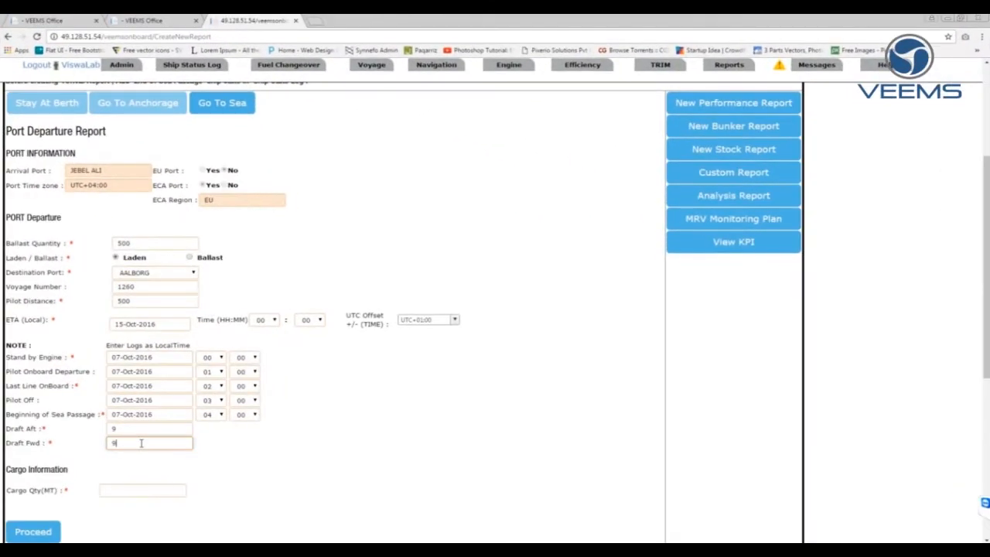
Proceed with the Port Departure Report, leaving cargo quantity empty so it is flagged as required.
scroll("down", 3)
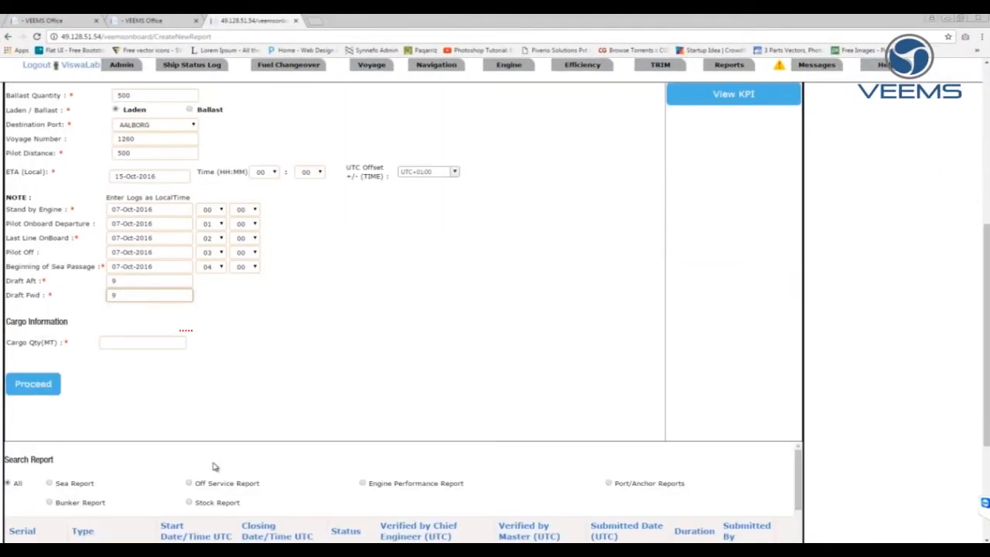
left_click(33, 384)
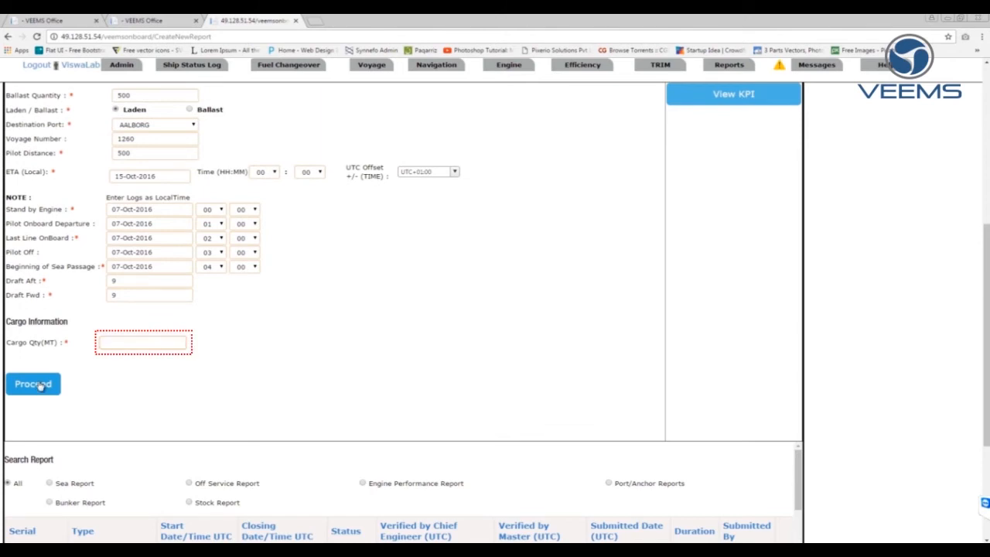
left_click(33, 383)
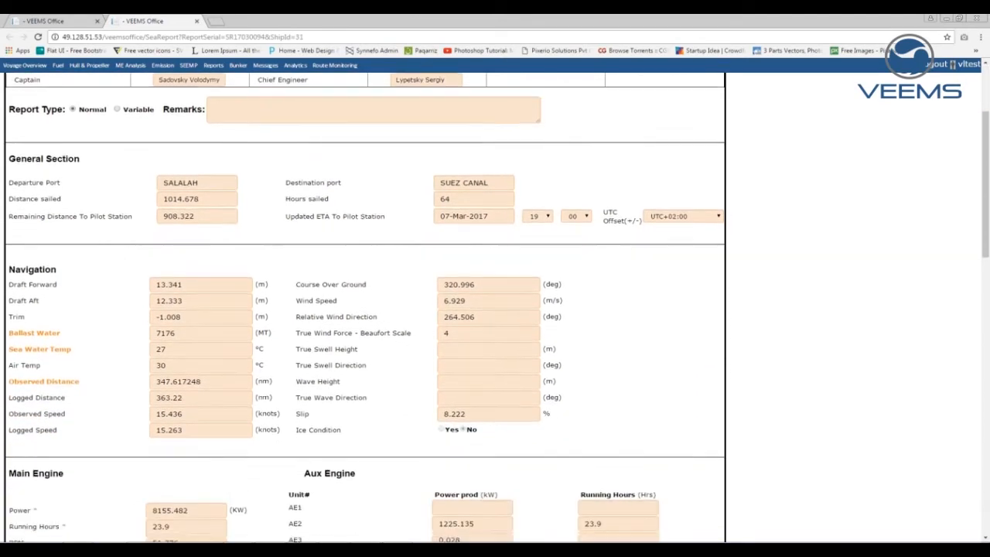
scroll("down", 3)
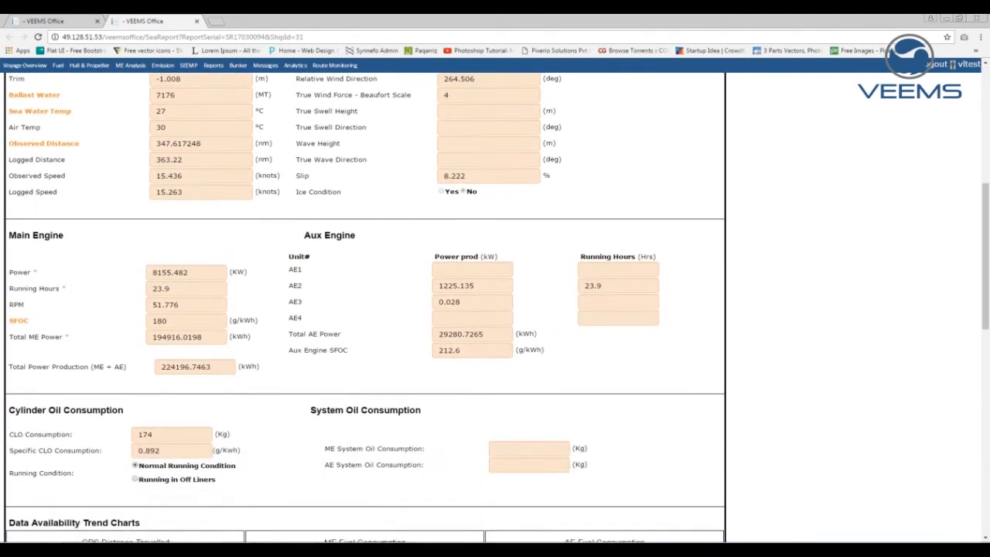
scroll("down", 3)
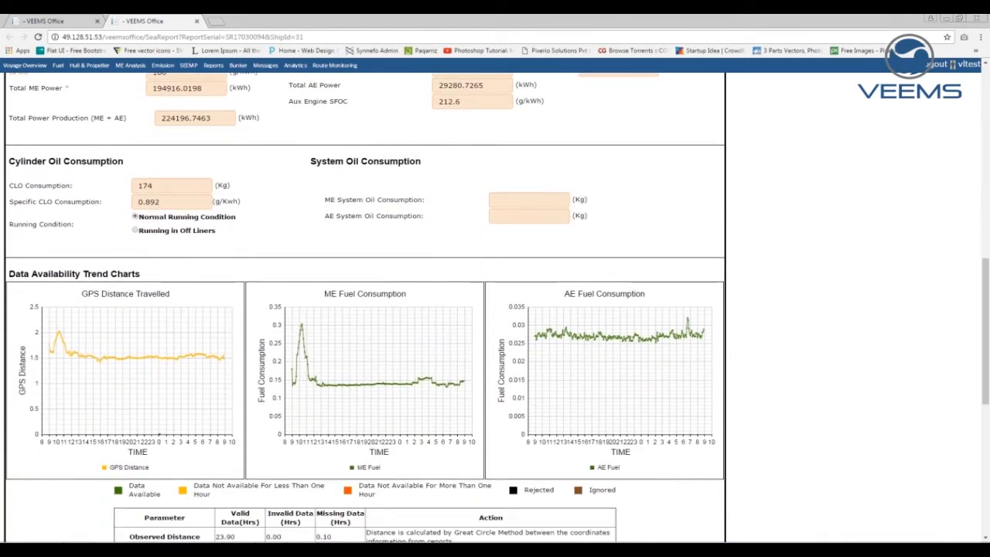
scroll("down", 3)
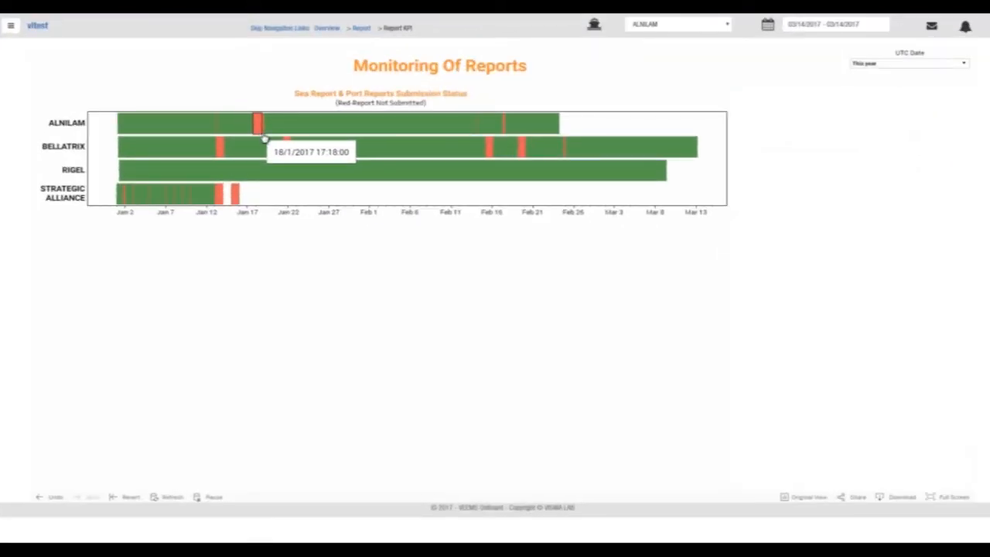
mouse_move(64, 123)
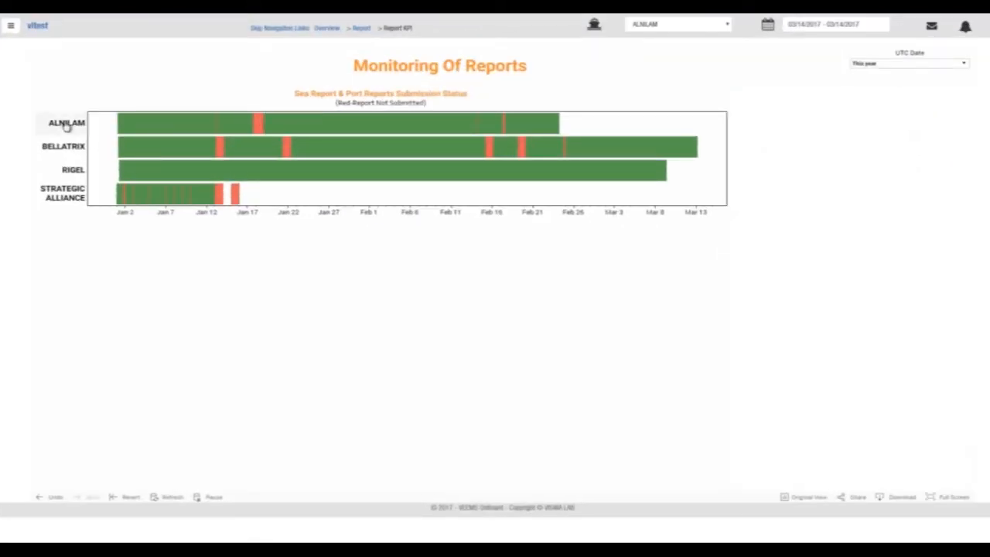
Filter the Monitoring Of Reports KPI panel to ALNILAM, showing 76.3% reporting rate and missing periods.
left_click(65, 124)
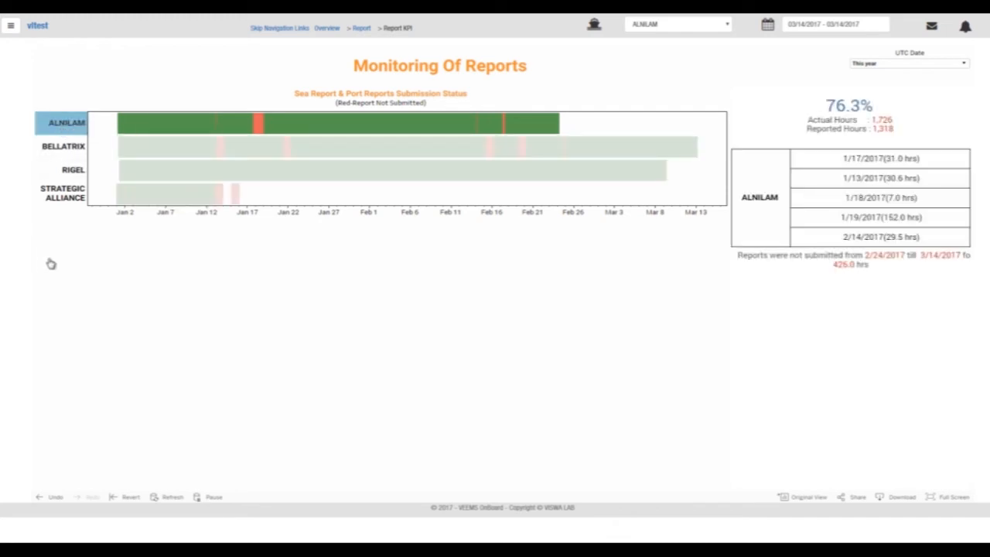
mouse_move(255, 139)
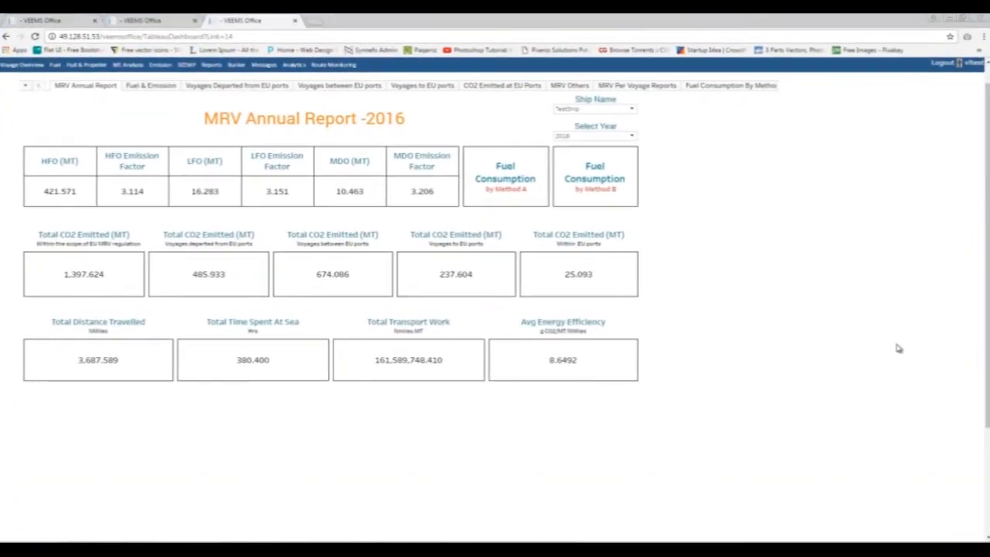
Drill from the 2016 annual totals to voyage-level aggregation, then select the second report's emission figures.
left_click(59, 191)
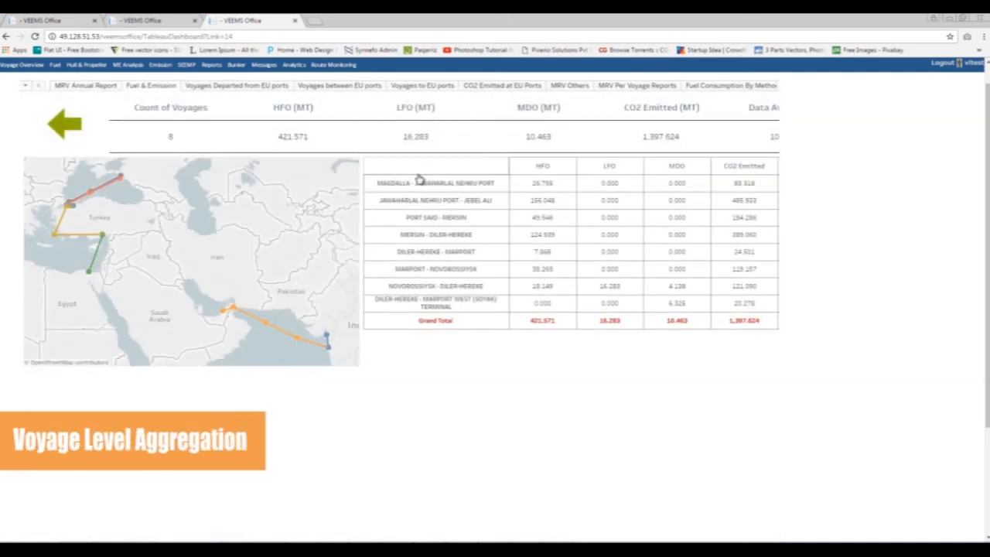
mouse_move(788, 147)
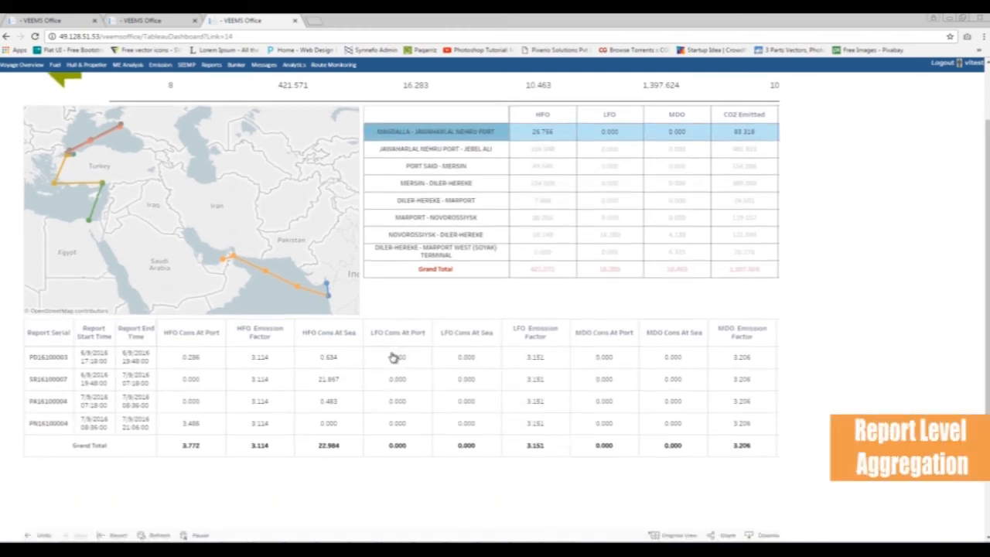
scroll("down", 3)
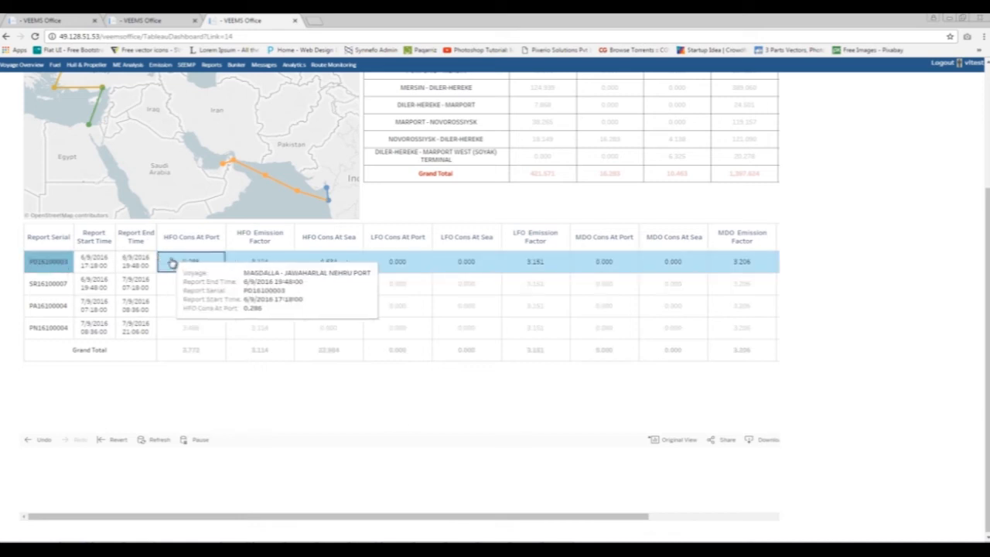
left_click(48, 283)
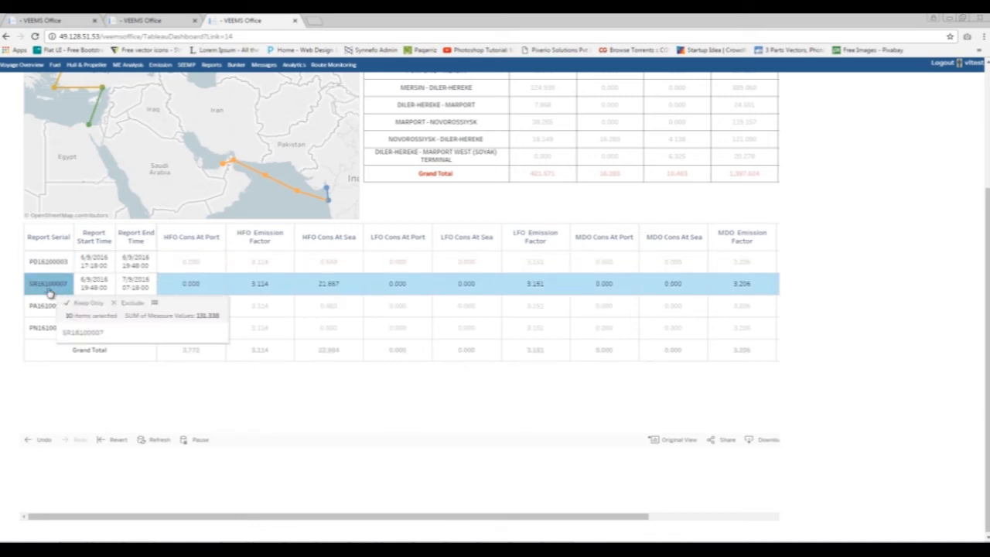